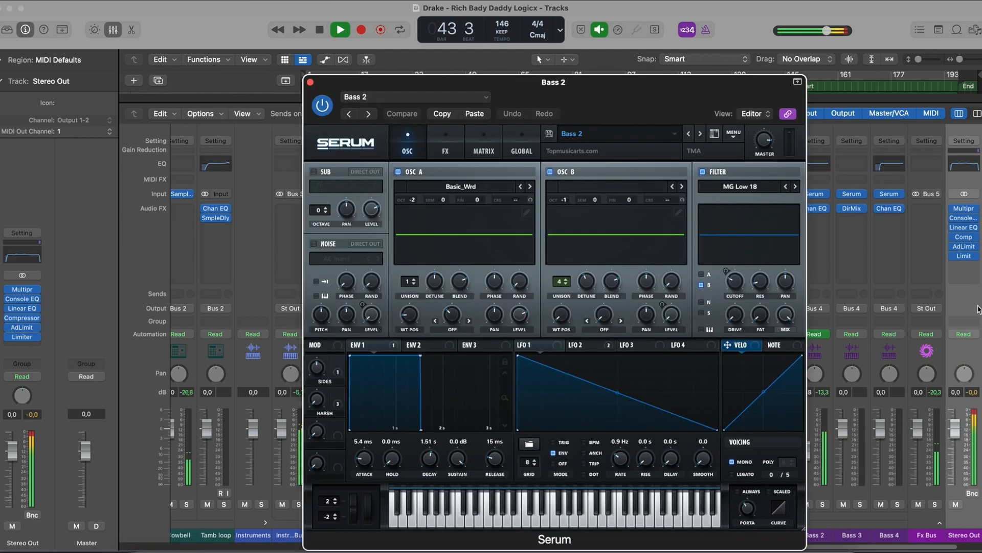
- View the Serum patches on the Bass and Lead 2 tracks
{"action": "left_click", "coordinate": [309, 82]}
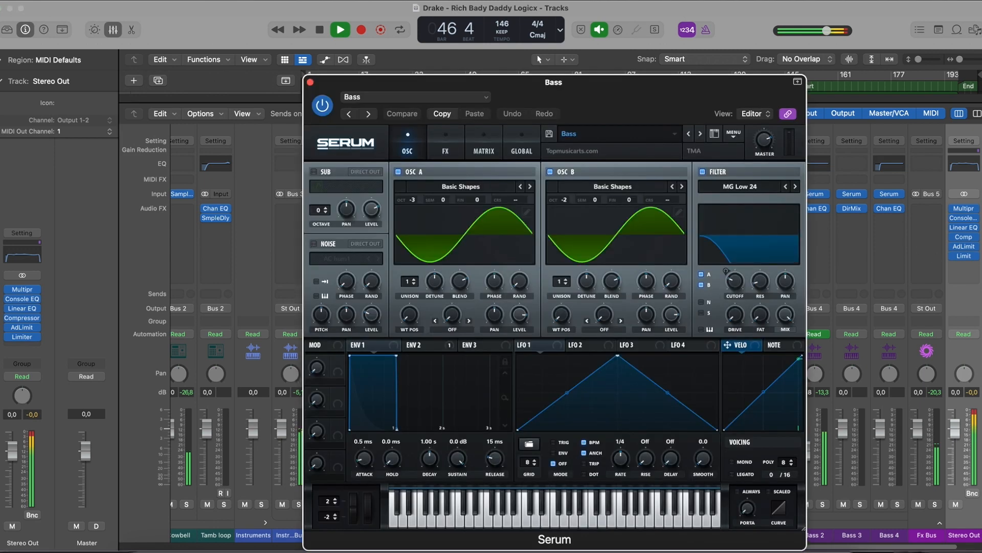
{"action": "left_click", "coordinate": [309, 82]}
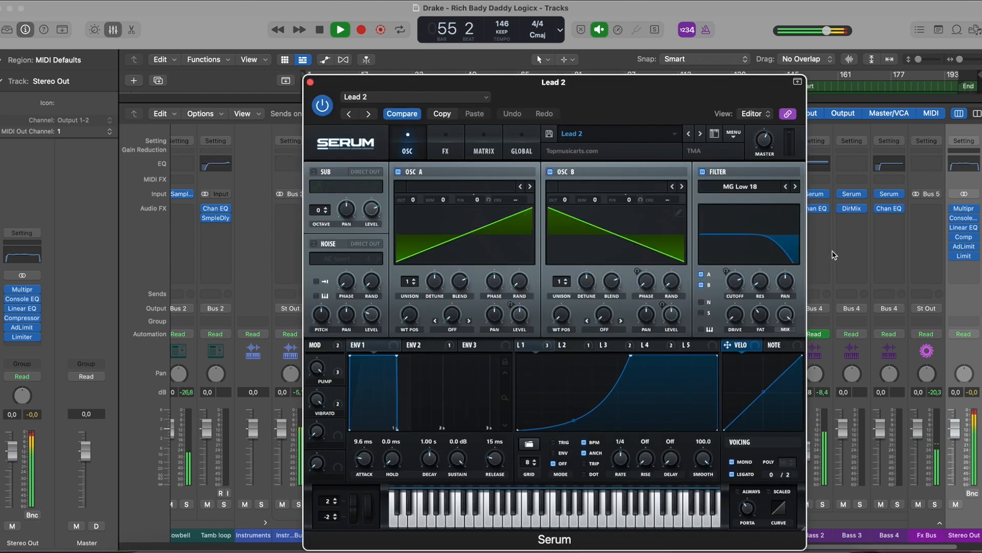
- View the Plucks Serum patch and the Bass track's Kickstart 2, then return to the mixer
{"action": "left_click", "coordinate": [311, 82]}
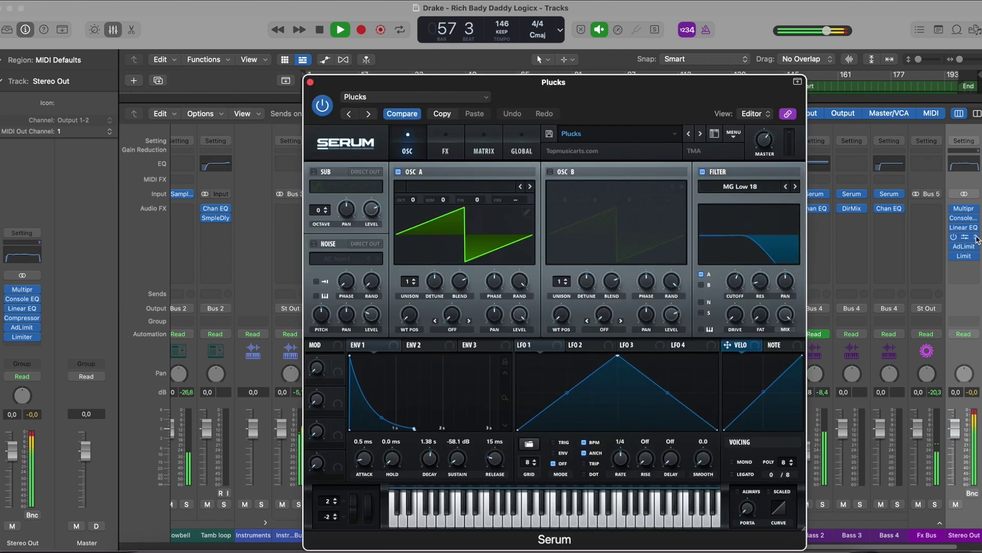
{"action": "left_click", "coordinate": [310, 82]}
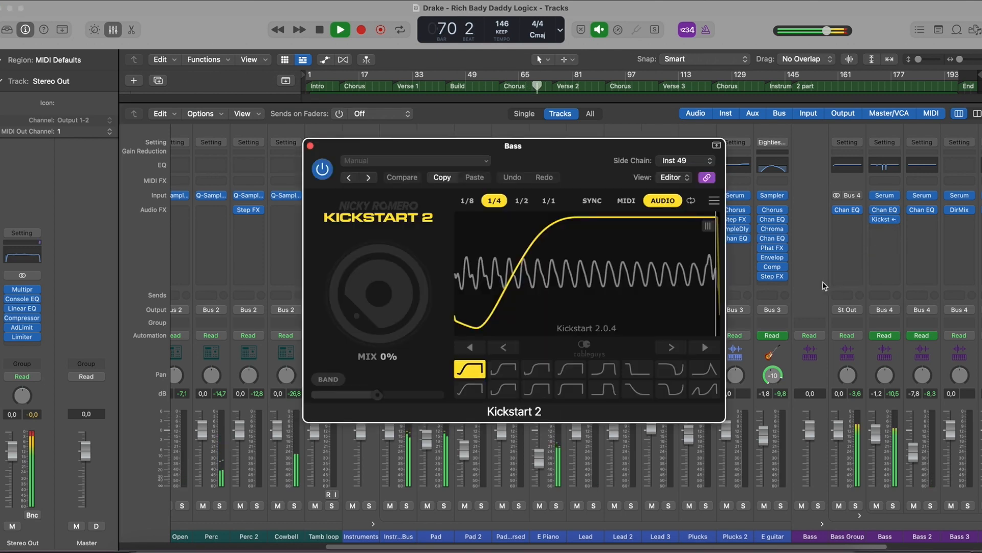
{"action": "left_click", "coordinate": [311, 146]}
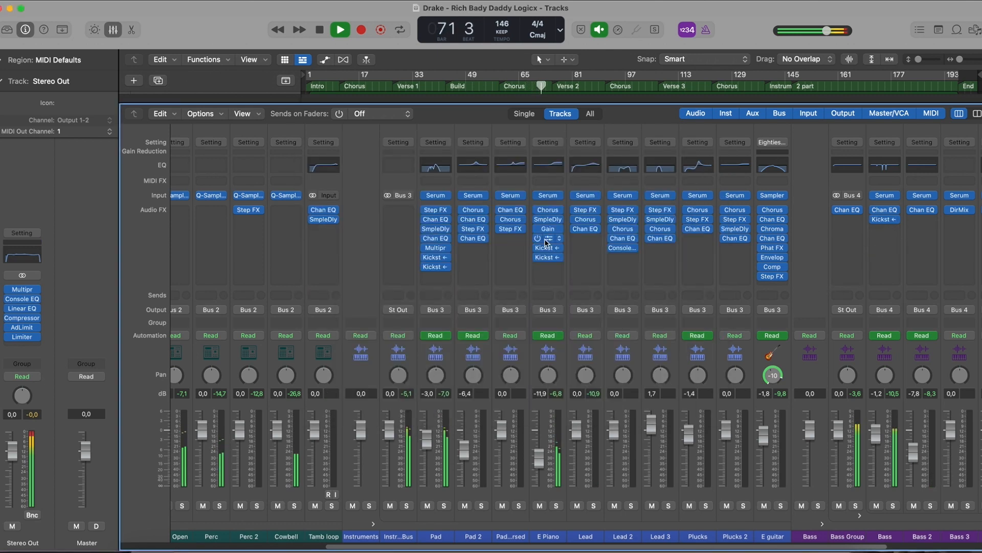